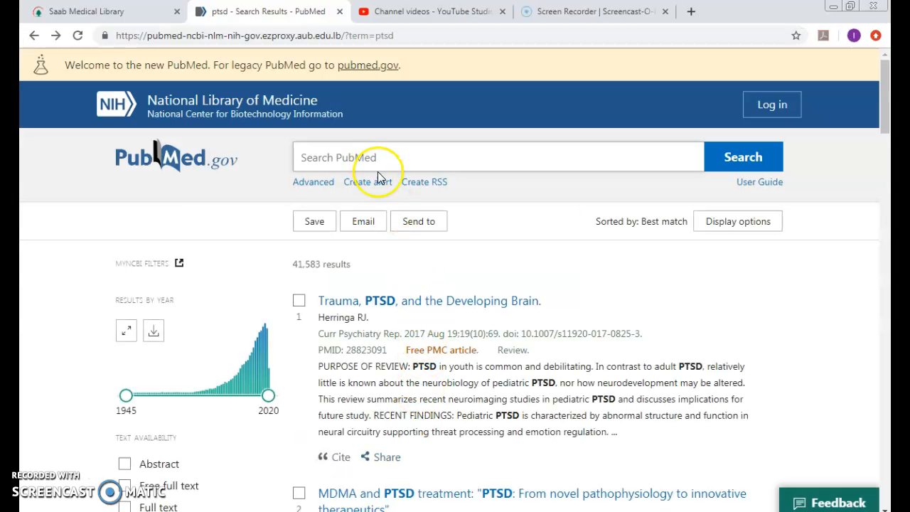
Search PubMed for 'cancer therapy reviews', returning 9,323 results.
{"action": "type", "text": "cancer"}
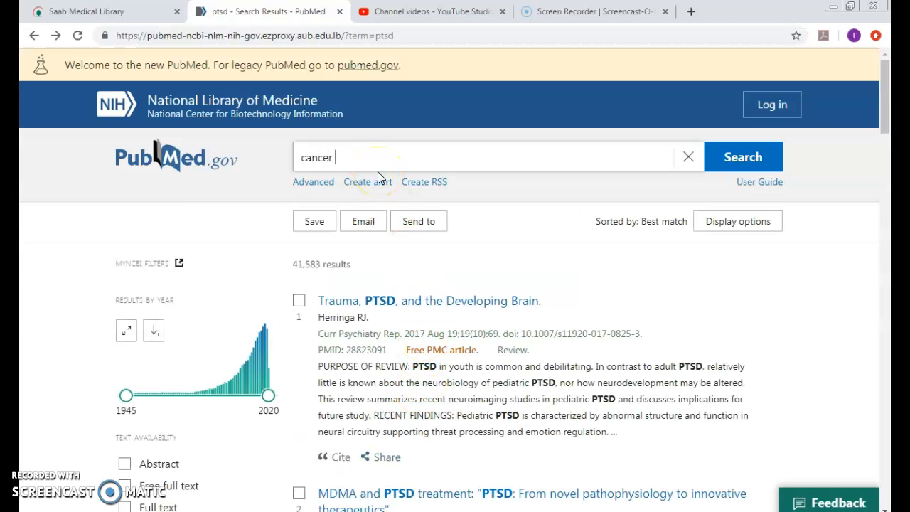
{"action": "type", "text": "therapy rev"}
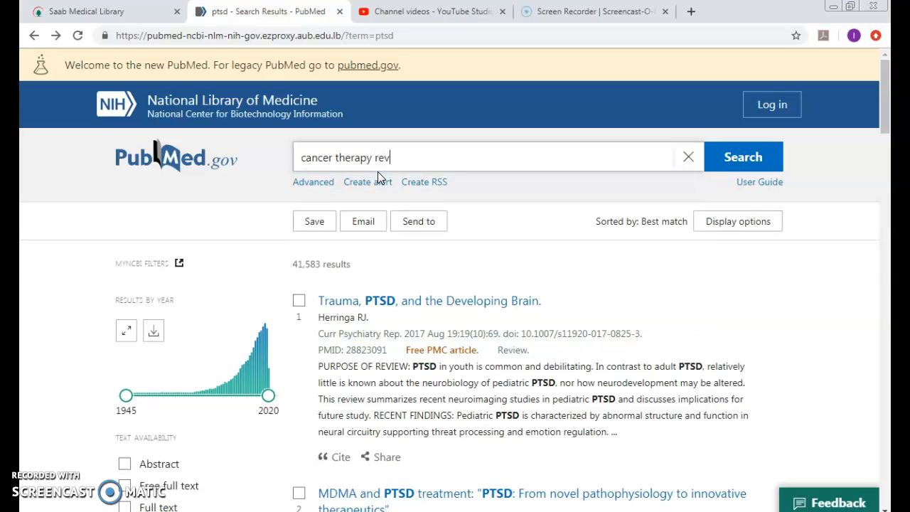
{"action": "type", "text": "iews"}
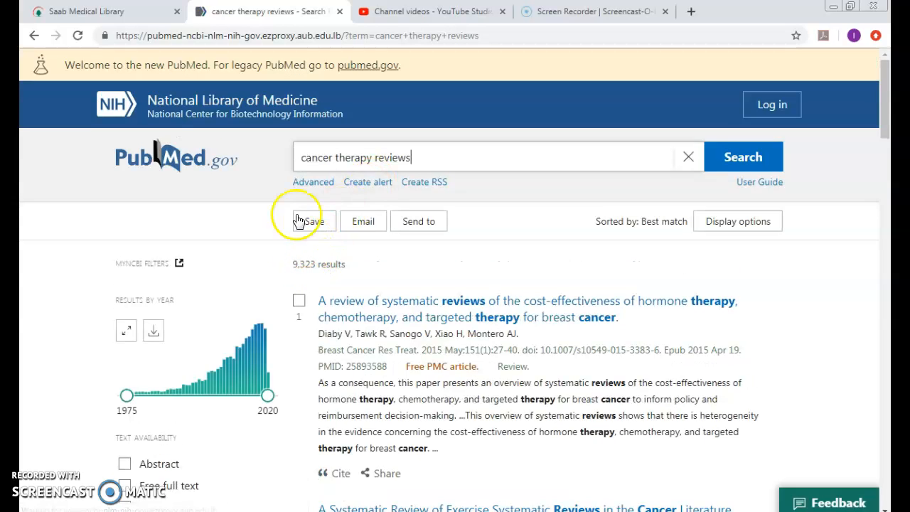
{"action": "left_click", "coordinate": [313, 182]}
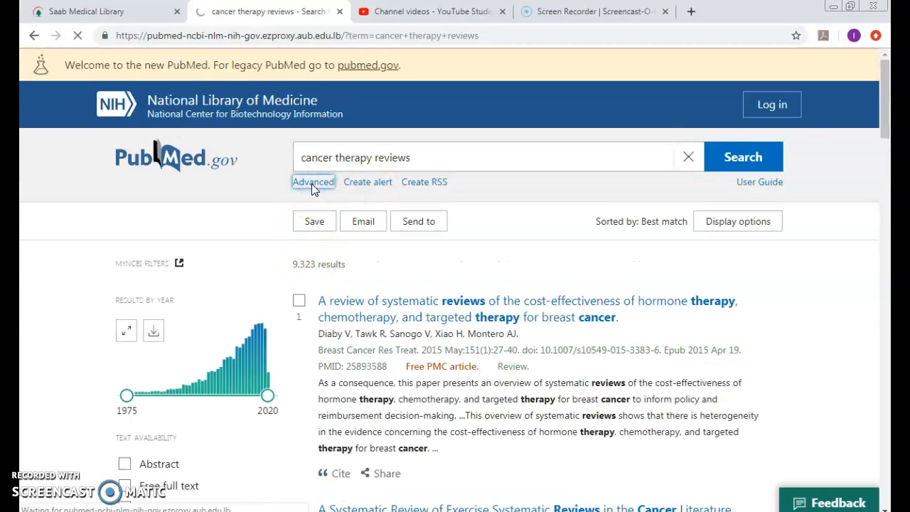
Expand the translation details of search #9 and enter 'cancer therapy AND reviews' as the query.
{"action": "left_click", "coordinate": [313, 181]}
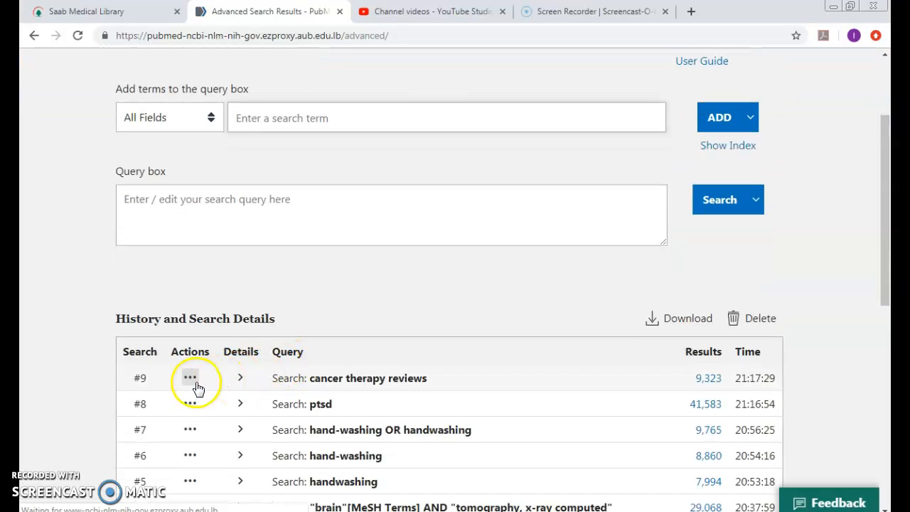
{"action": "left_click", "coordinate": [238, 378]}
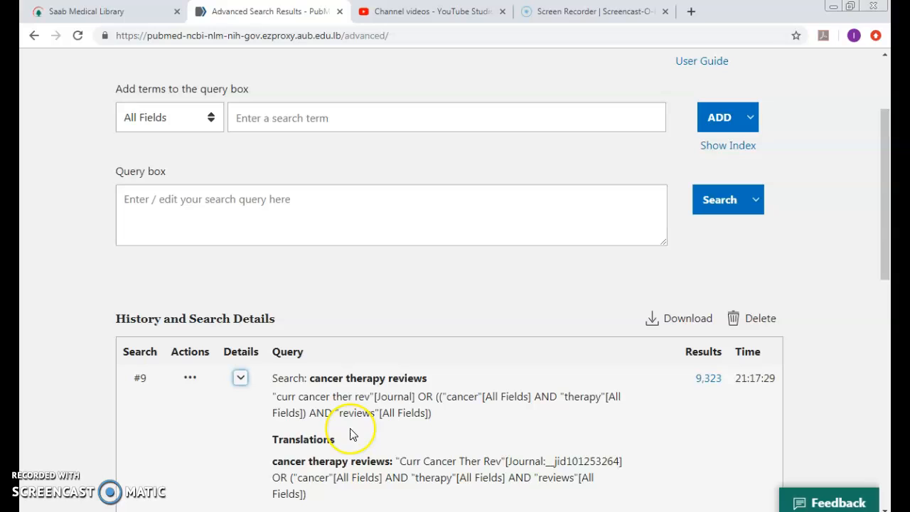
{"action": "mouse_move", "coordinate": [277, 400]}
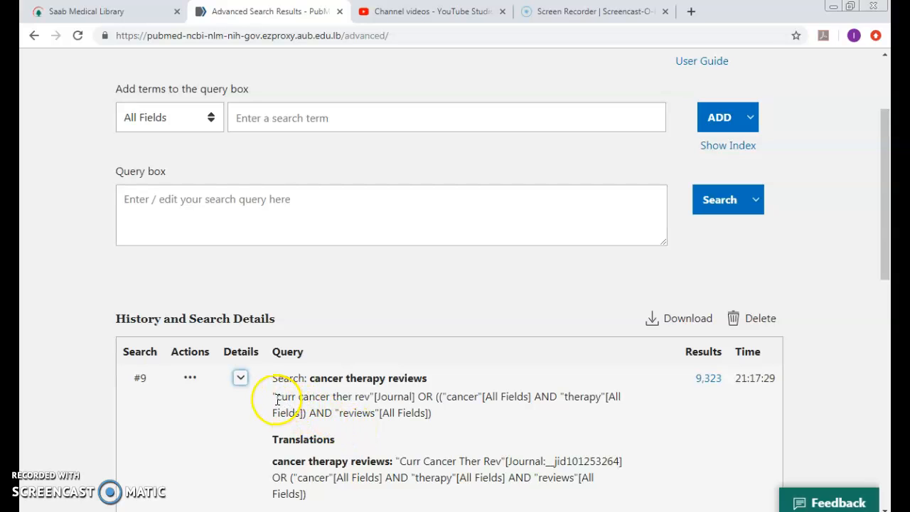
{"action": "double_click", "coordinate": [302, 395]}
{"action": "type", "text": "cancer therapy AND reviews"}
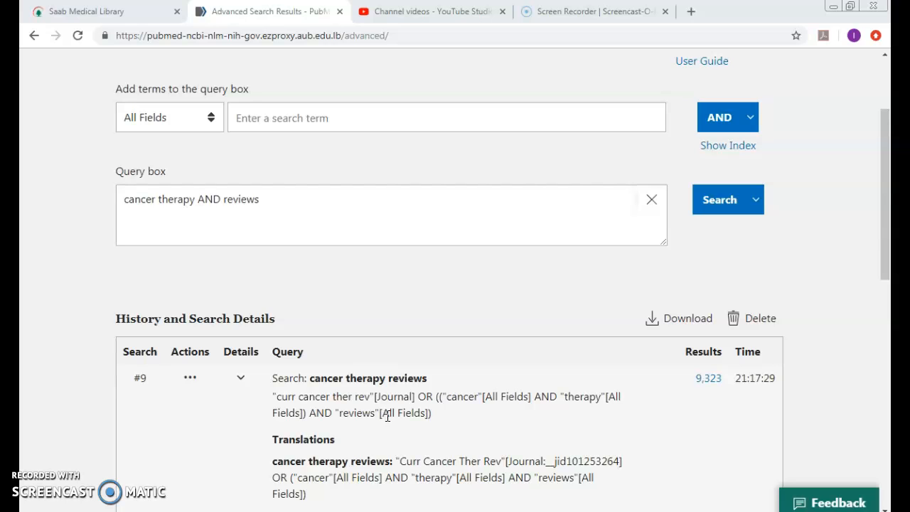
{"action": "mouse_move", "coordinate": [184, 207]}
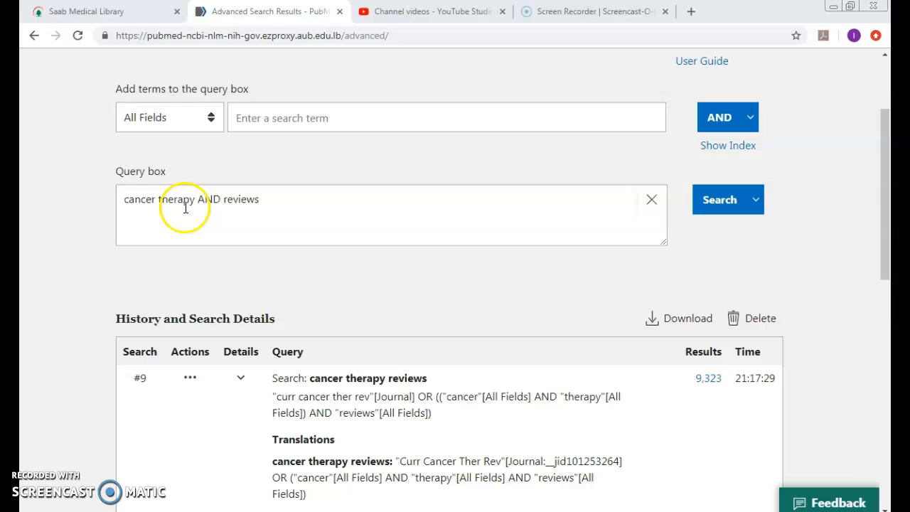
Run the 'cancer therapy AND reviews' query, returning 168,401 results.
{"action": "triple_click", "coordinate": [191, 199]}
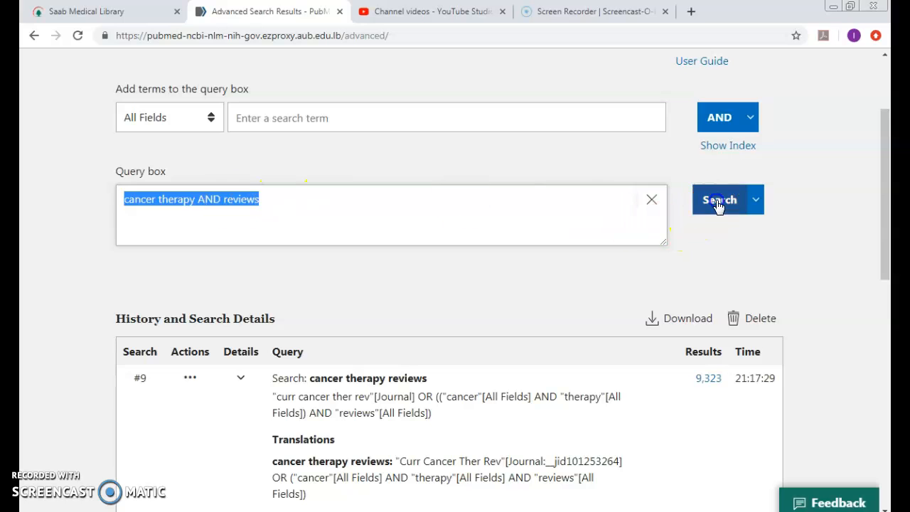
{"action": "left_click", "coordinate": [719, 199]}
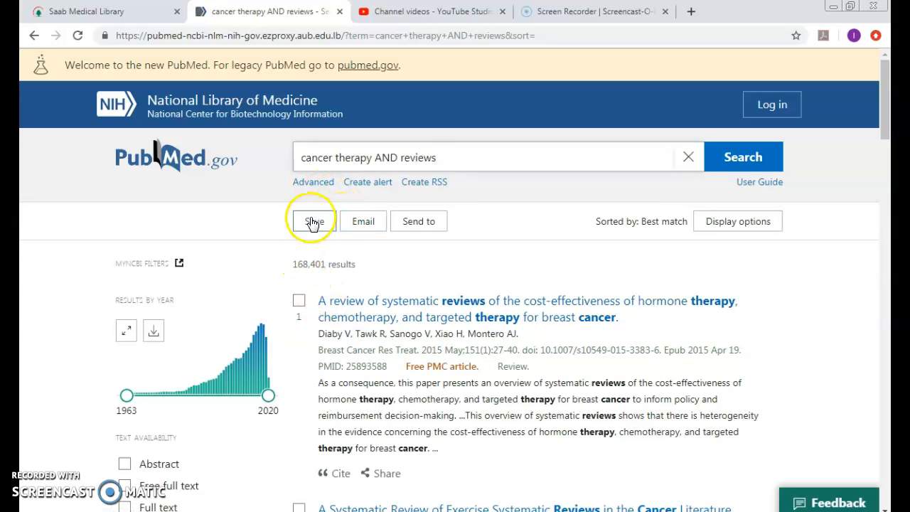
{"action": "left_click", "coordinate": [313, 182]}
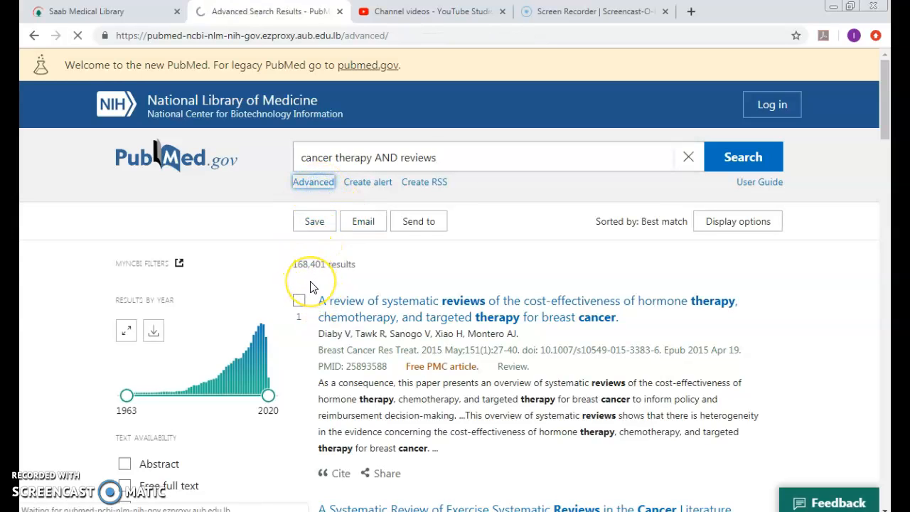
Expand the translation details of search #10 in the history, showing review as a publication type.
{"action": "left_click", "coordinate": [313, 182]}
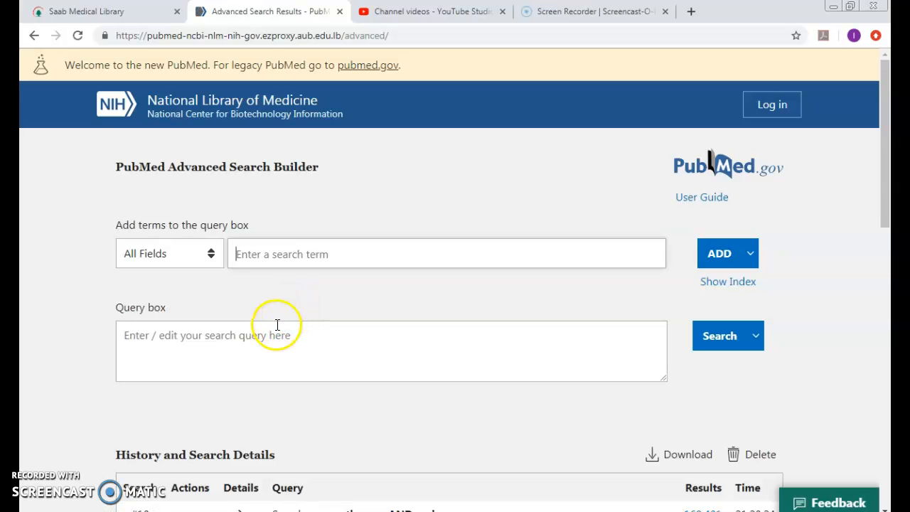
{"action": "scroll", "scroll_direction": "down", "scroll_amount": 3}
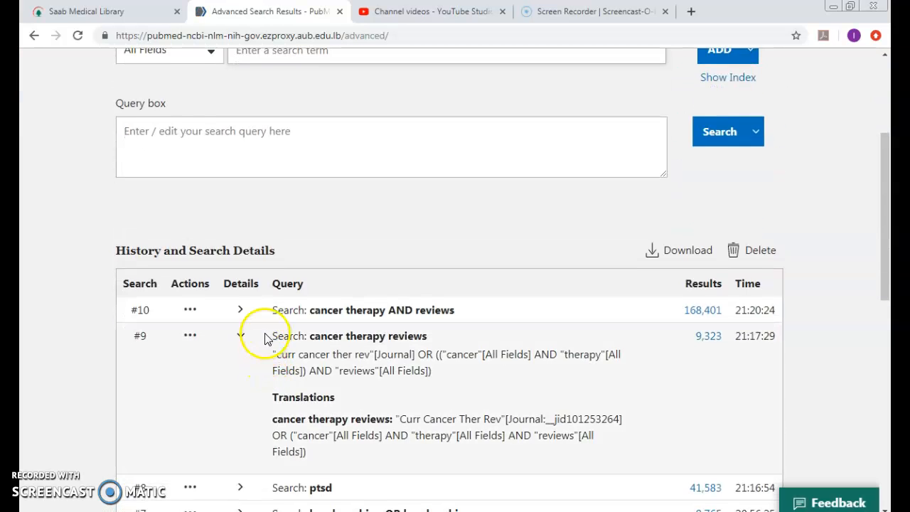
{"action": "left_click", "coordinate": [240, 310]}
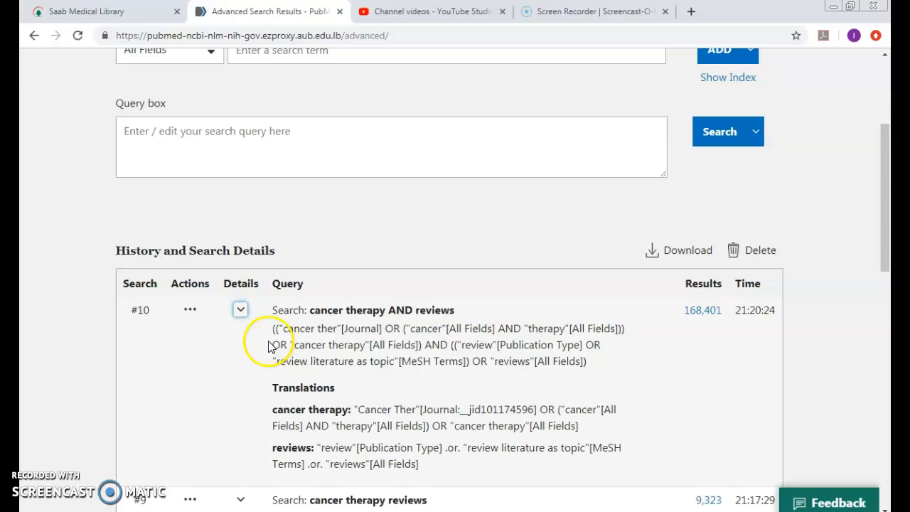
{"action": "mouse_move", "coordinate": [287, 326]}
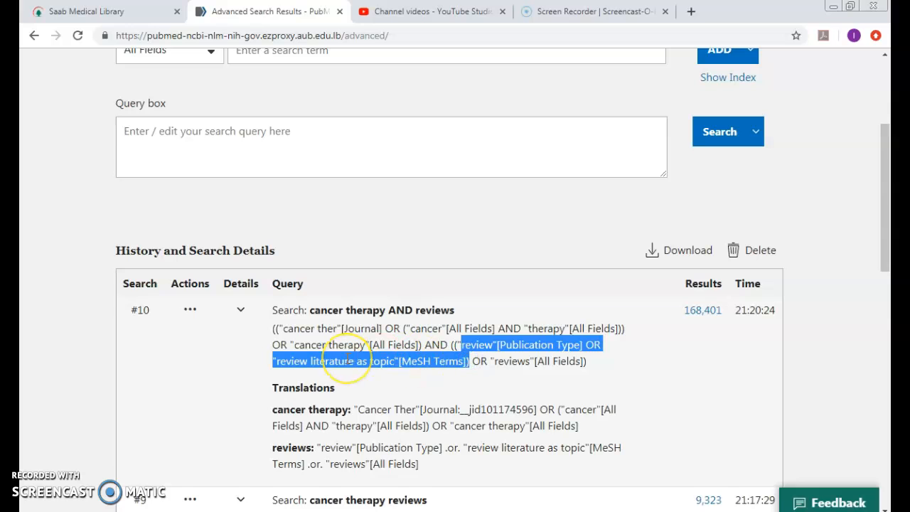
{"action": "mouse_move", "coordinate": [271, 272]}
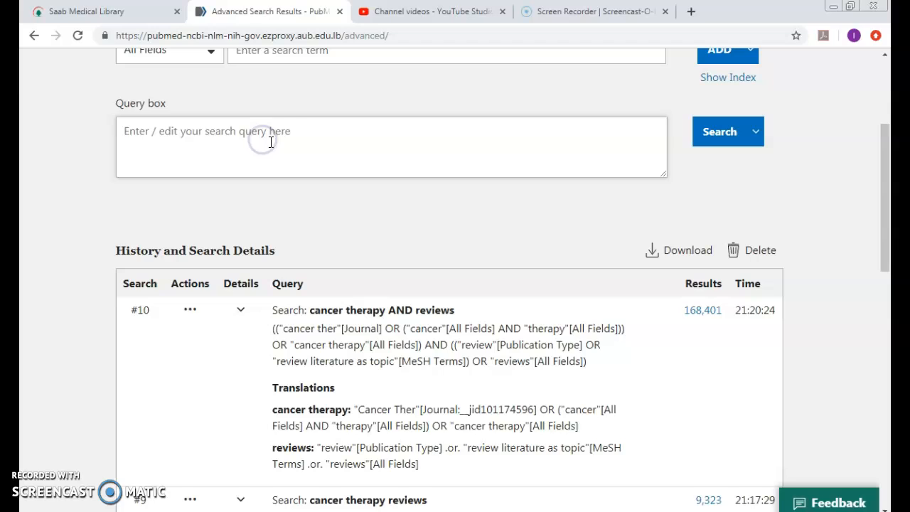
Run the query 'cancer AND therapy AND reviews', returning 325,629 results.
{"action": "type", "text": "cancer AND"}
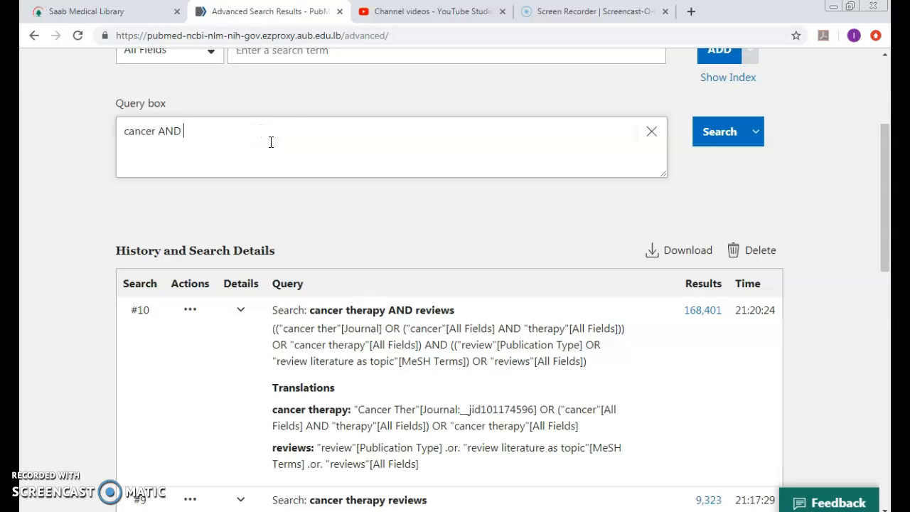
{"action": "type", "text": "thera"}
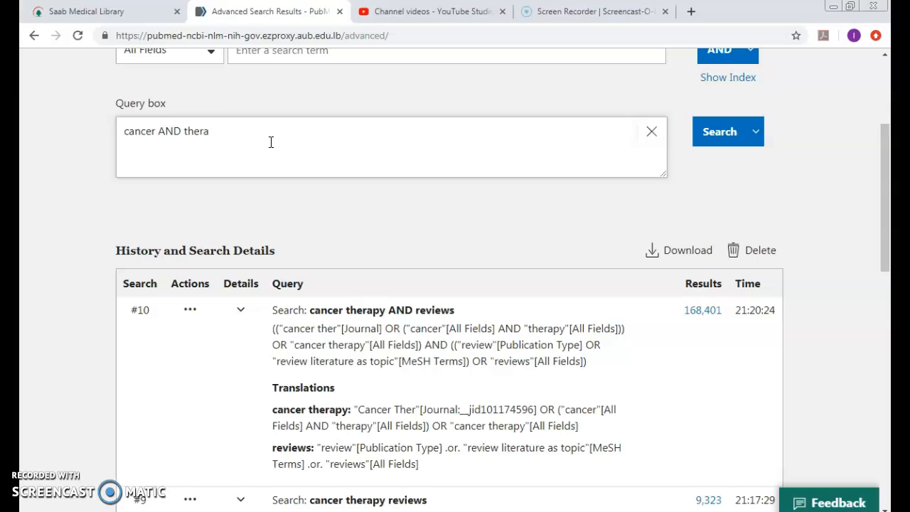
{"action": "type", "text": "py AND re"}
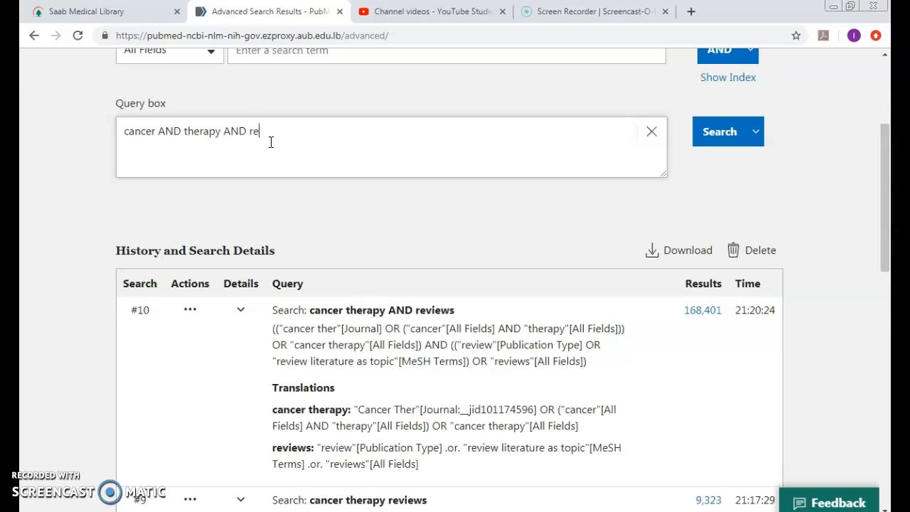
{"action": "type", "text": "views"}
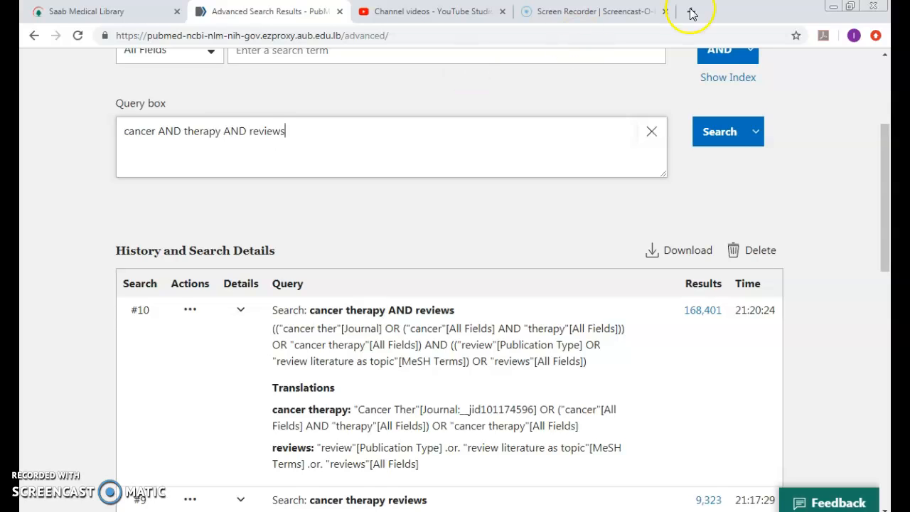
{"action": "left_click", "coordinate": [720, 130]}
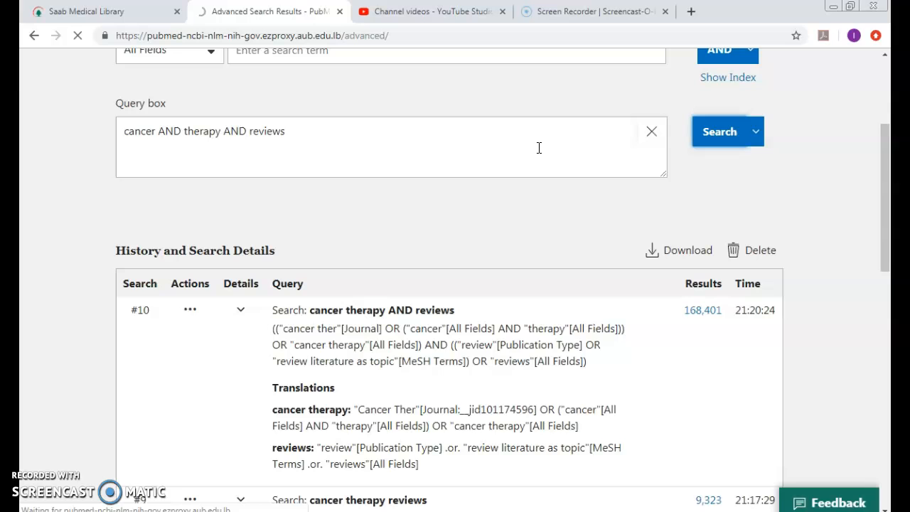
{"action": "left_click", "coordinate": [720, 131]}
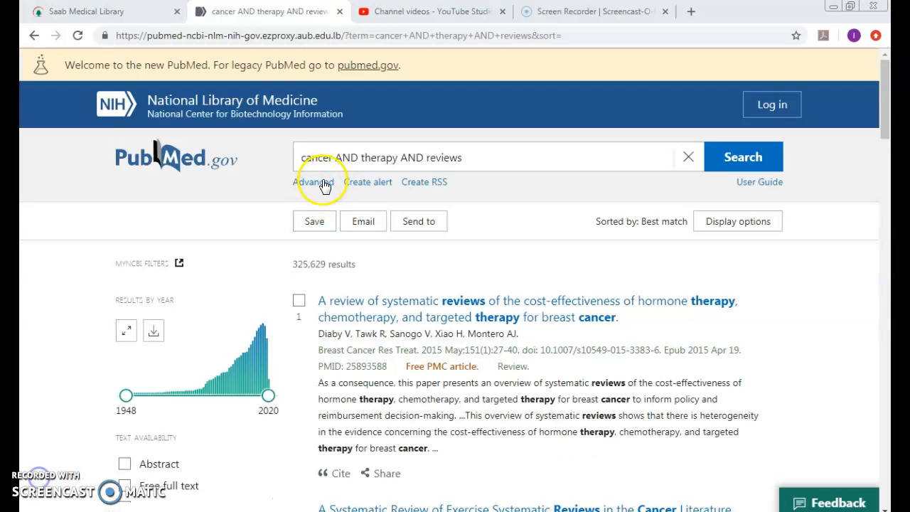
Expand history row #11 to see how cancer, therapy and reviews map to fields and MeSH terms.
{"action": "left_click", "coordinate": [312, 182]}
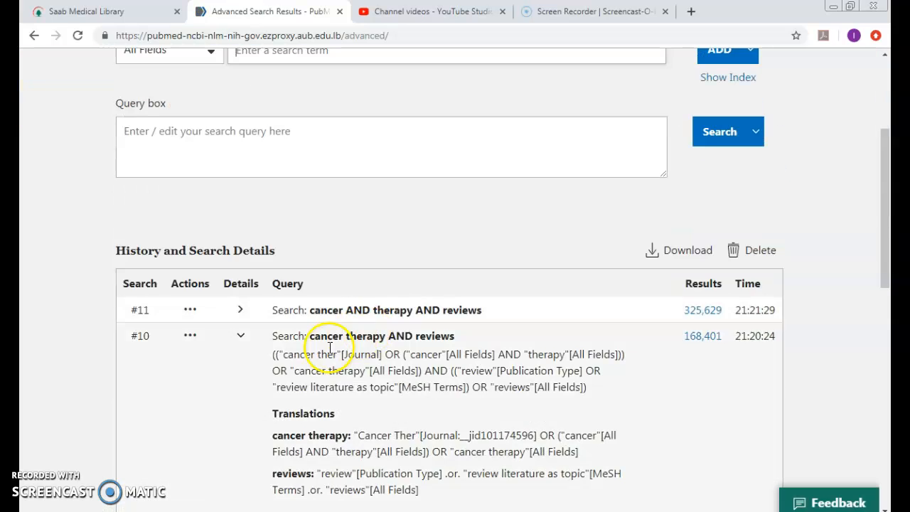
{"action": "left_click", "coordinate": [240, 309]}
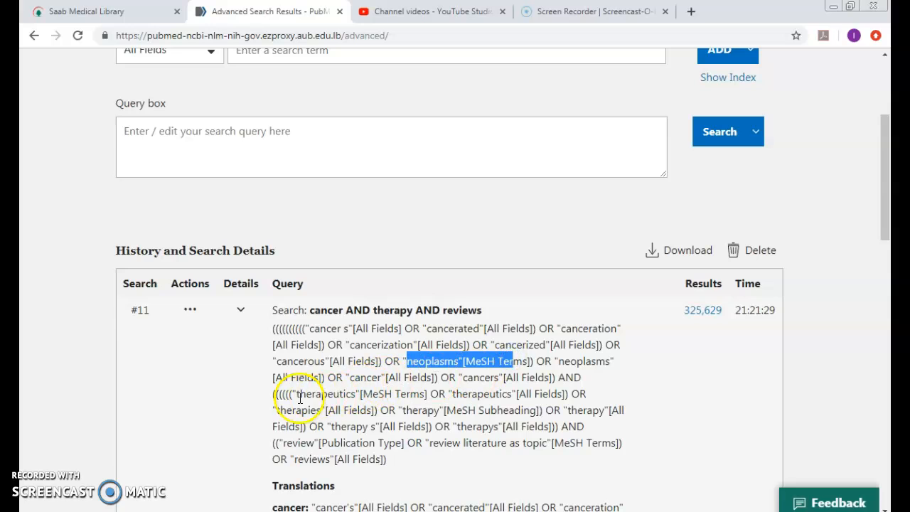
{"action": "mouse_move", "coordinate": [415, 458]}
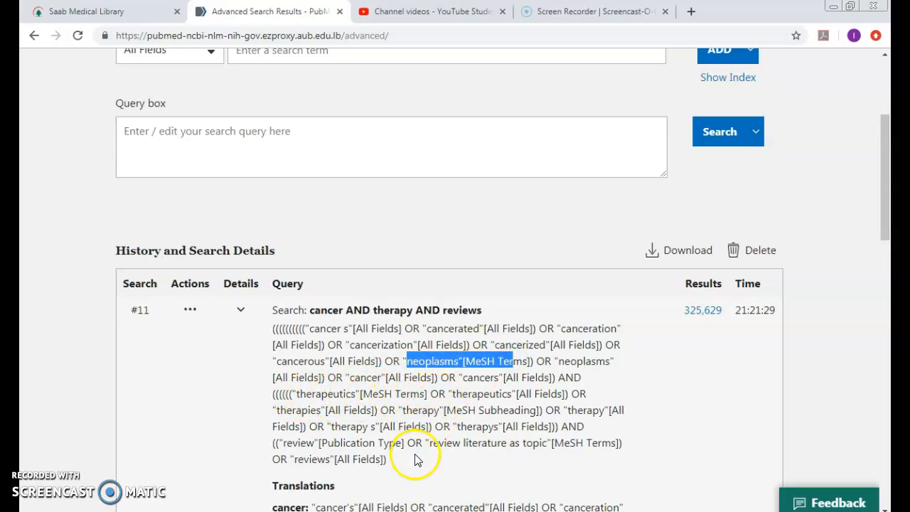
{"action": "mouse_move", "coordinate": [341, 476]}
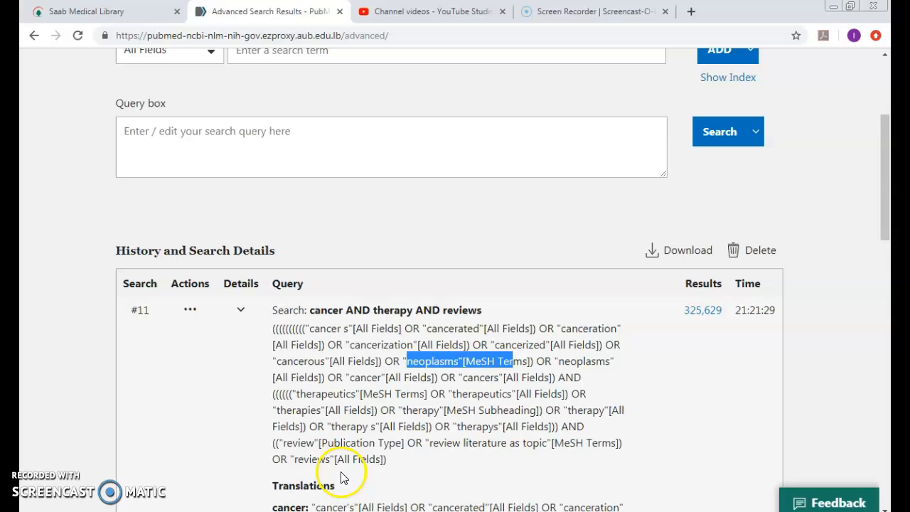
{"action": "mouse_move", "coordinate": [368, 455]}
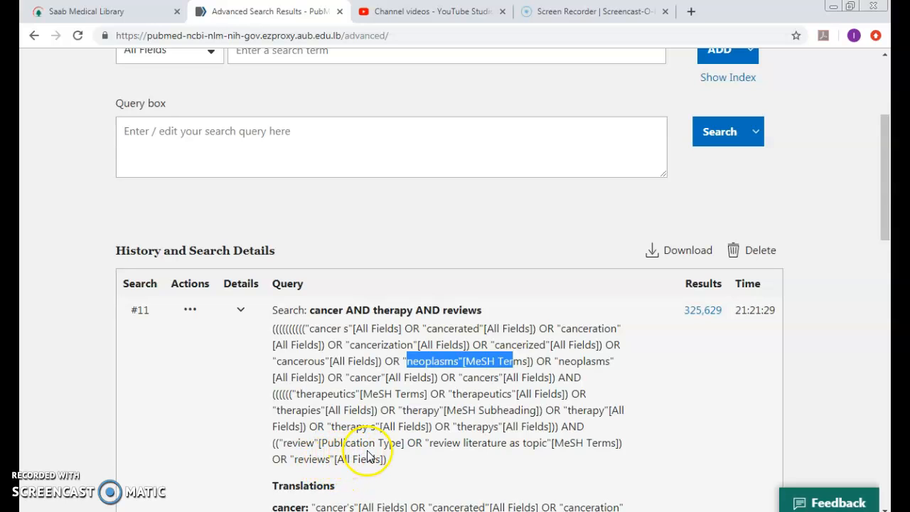
{"action": "mouse_move", "coordinate": [679, 337]}
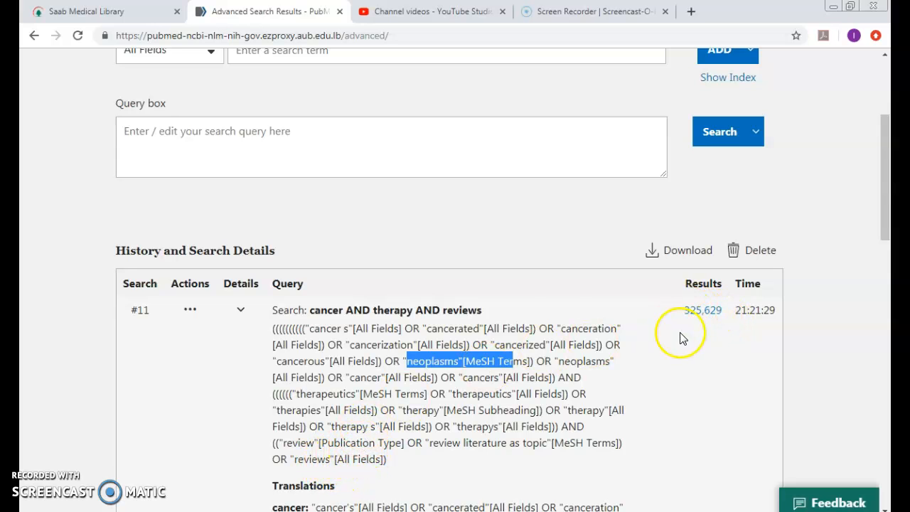
{"action": "scroll", "scroll_direction": "up", "scroll_amount": 3}
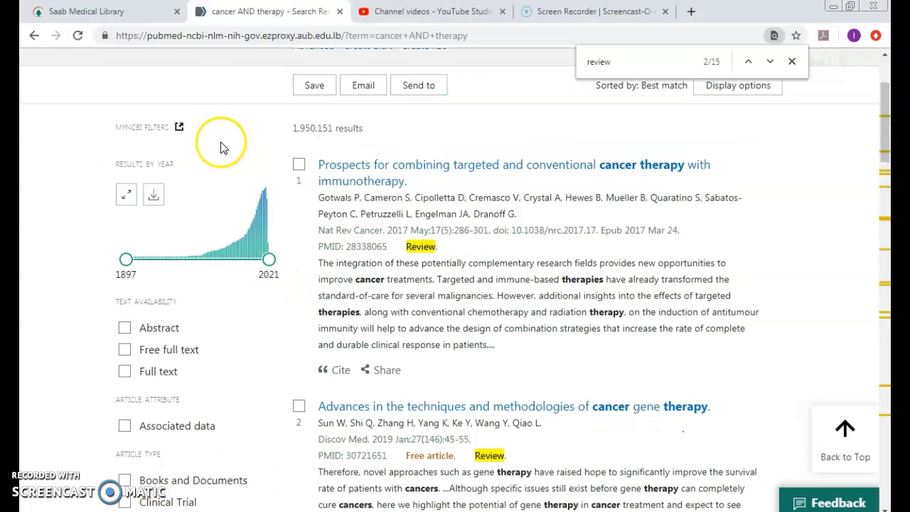
Apply the Review article-type filter to the 'cancer AND therapy' results, leaving 319,931 records.
{"action": "scroll", "scroll_direction": "up", "scroll_amount": 3}
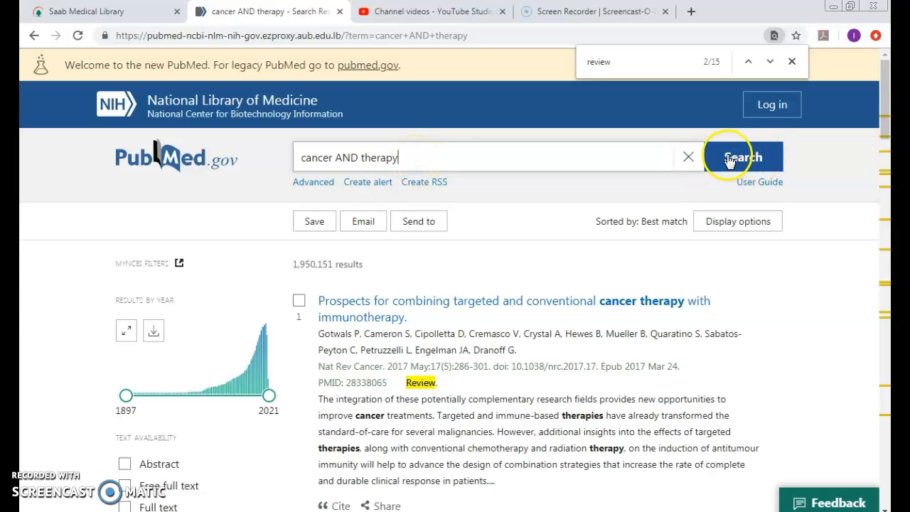
{"action": "mouse_move", "coordinate": [281, 259]}
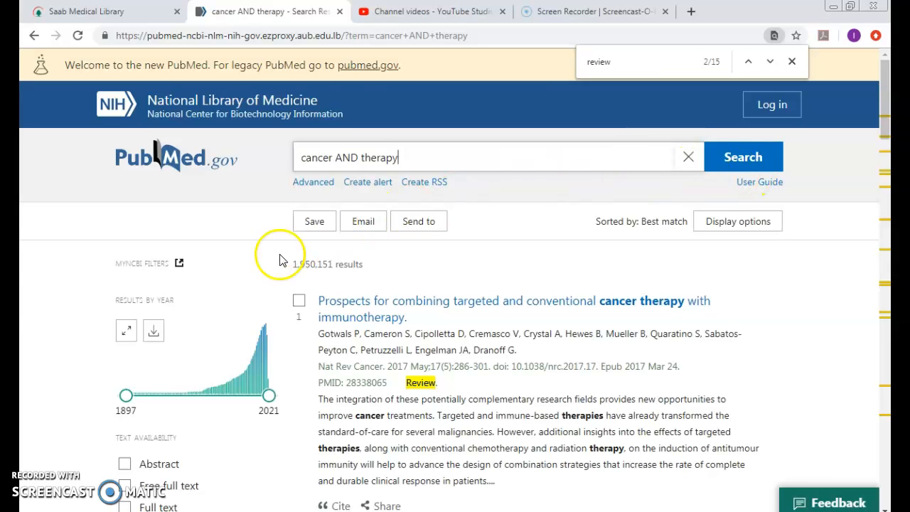
{"action": "scroll", "scroll_direction": "down", "scroll_amount": 3}
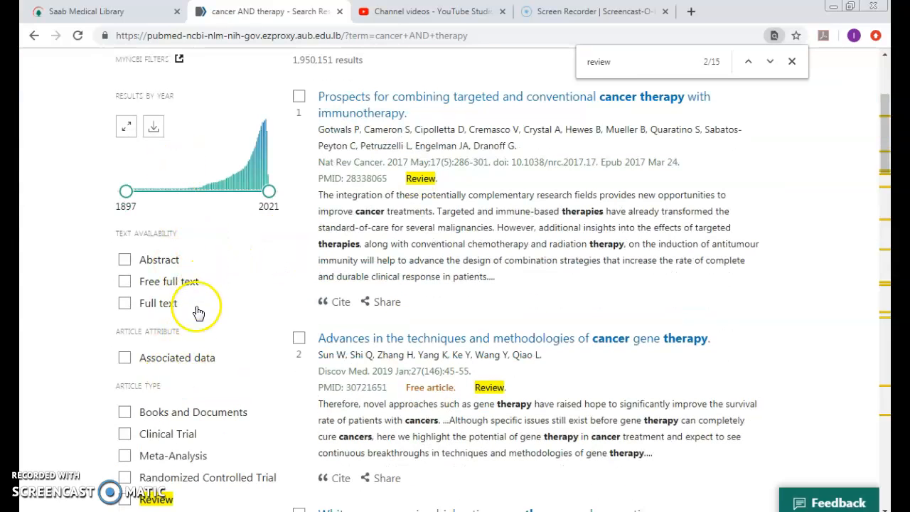
{"action": "scroll", "scroll_direction": "down", "scroll_amount": 3}
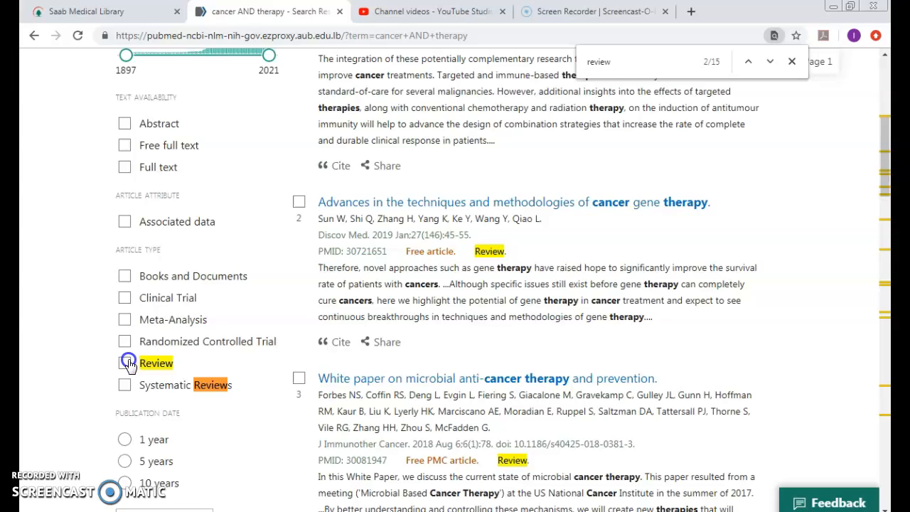
{"action": "left_click", "coordinate": [125, 364]}
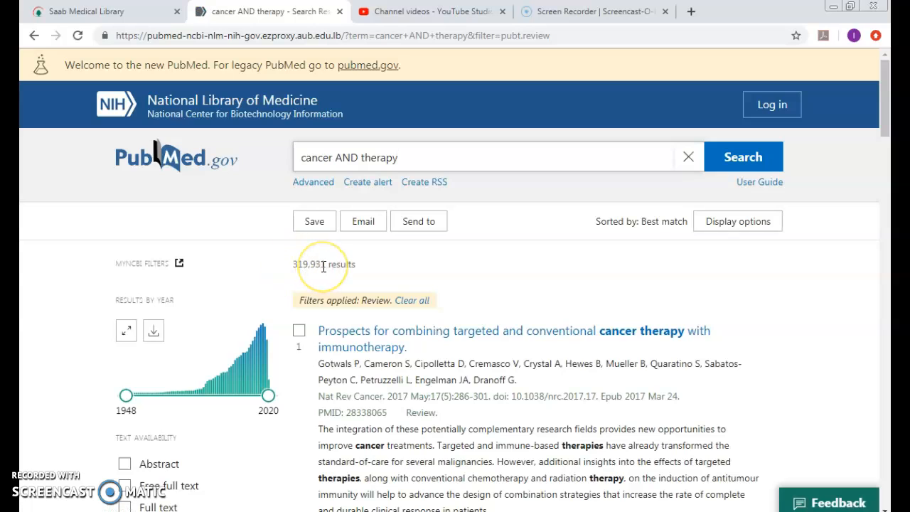
{"action": "mouse_move", "coordinate": [296, 288]}
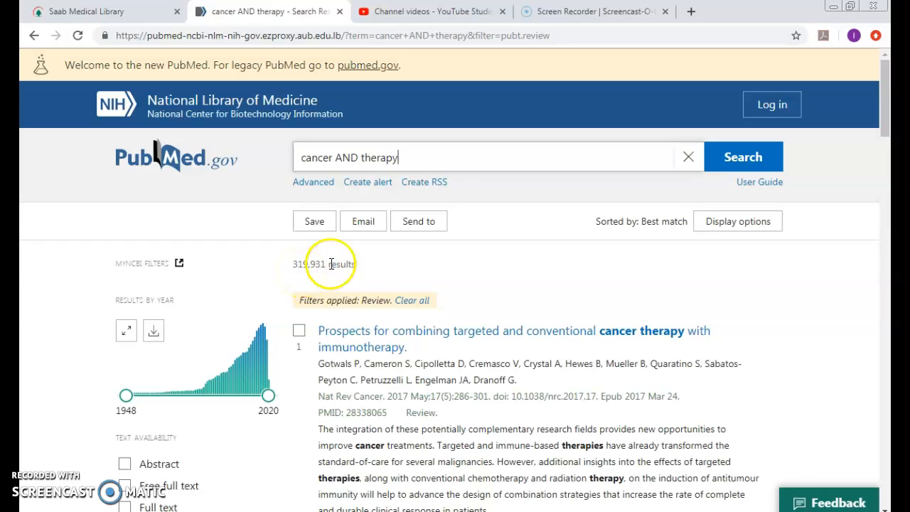
{"action": "mouse_move", "coordinate": [401, 186]}
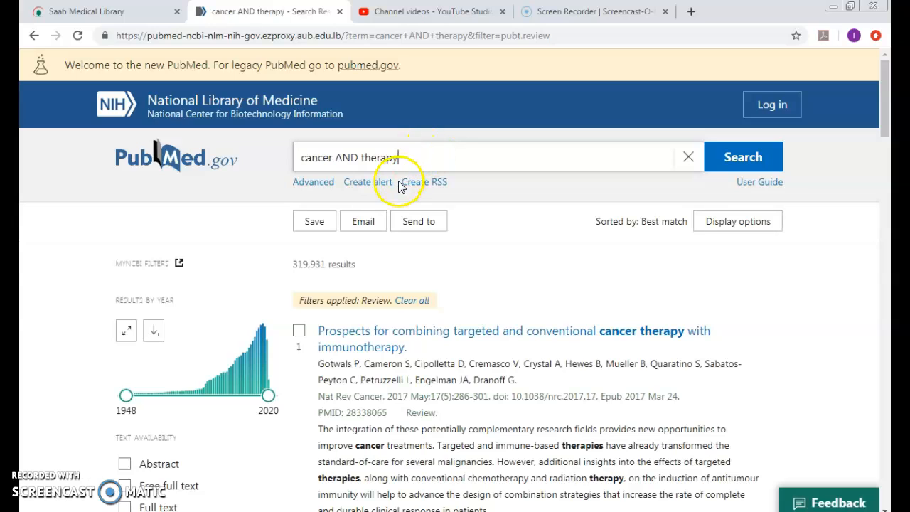
{"action": "mouse_move", "coordinate": [322, 146]}
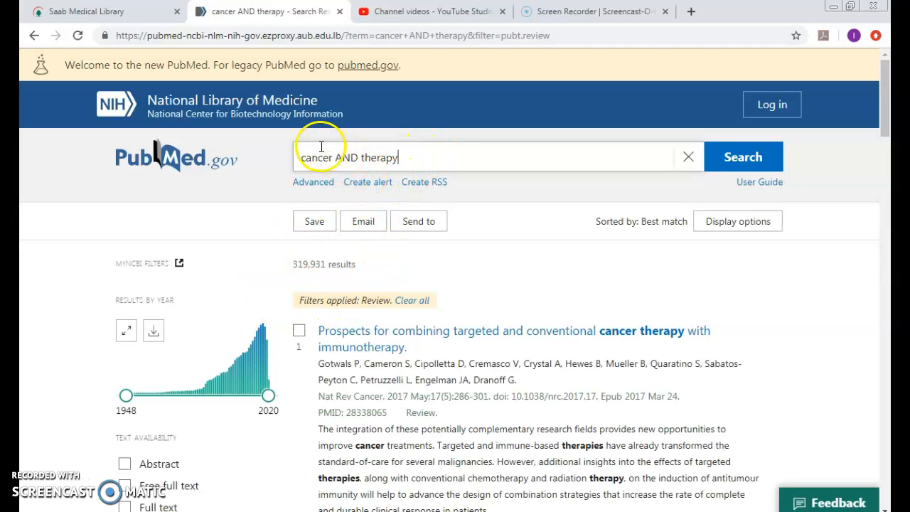
{"action": "double_click", "coordinate": [315, 157]}
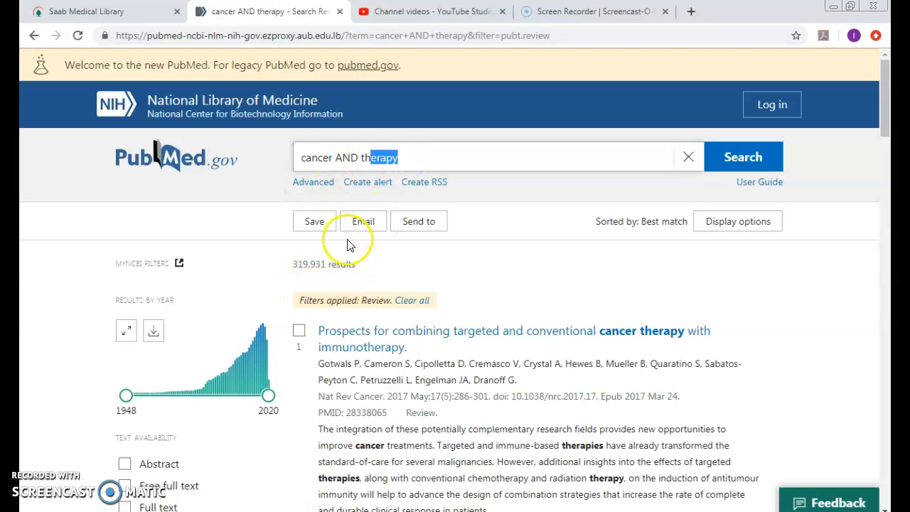
{"action": "mouse_move", "coordinate": [359, 299]}
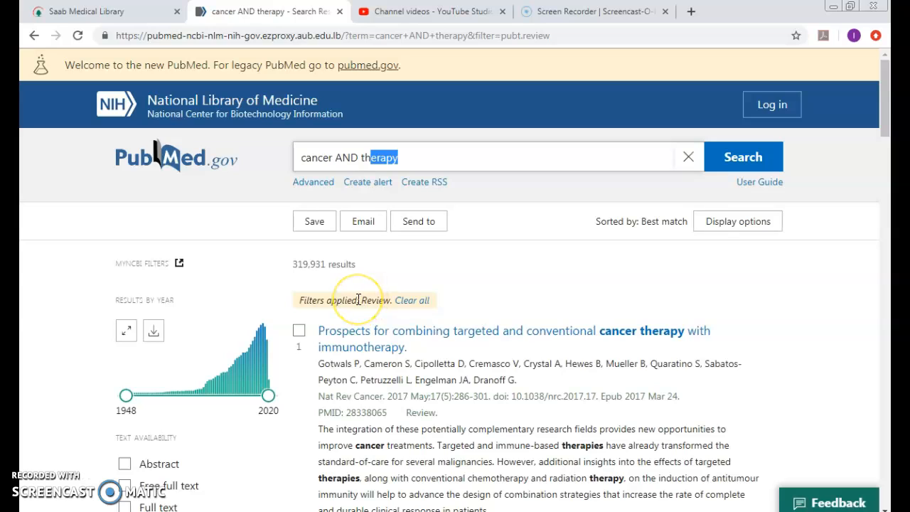
{"action": "mouse_move", "coordinate": [355, 298]}
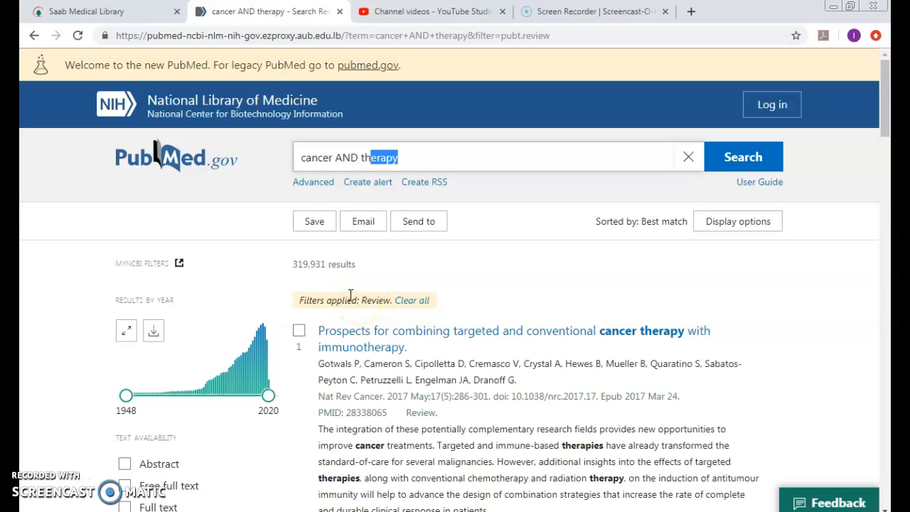